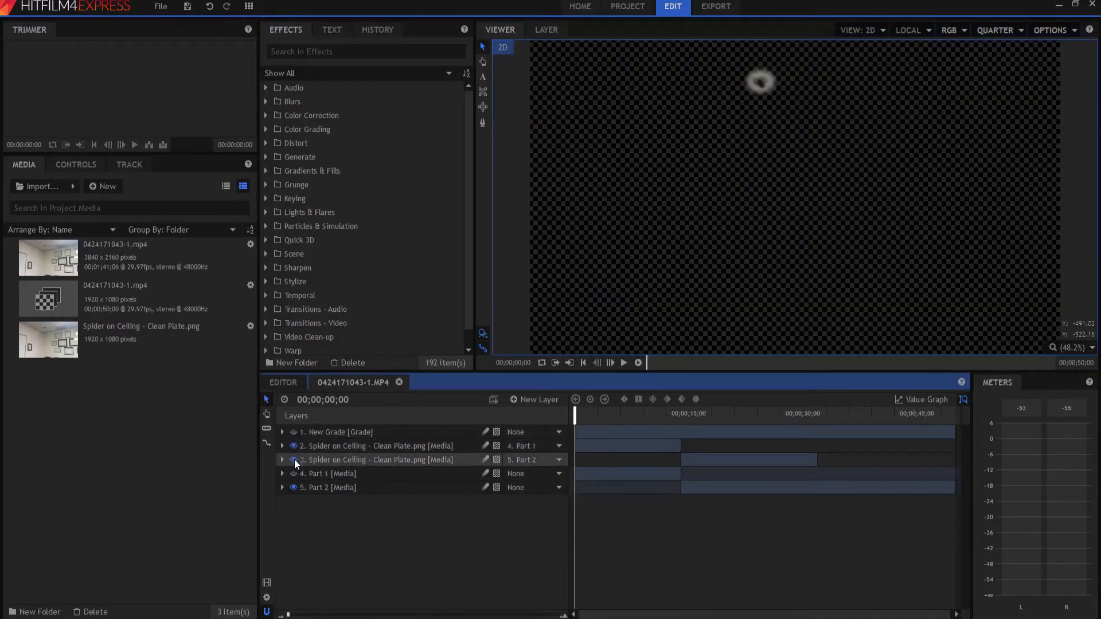
Step: Make the second clean-plate layer visible again and inspect the first clean plate's mask
{"action": "left_click", "coordinate": [379, 446]}
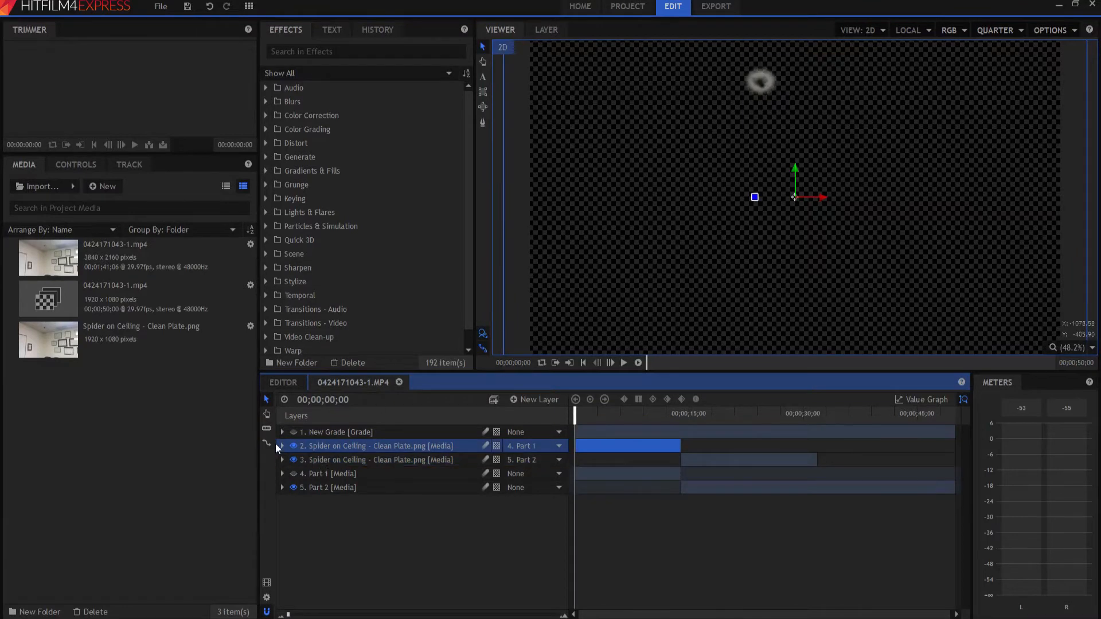
{"action": "left_click", "coordinate": [282, 446]}
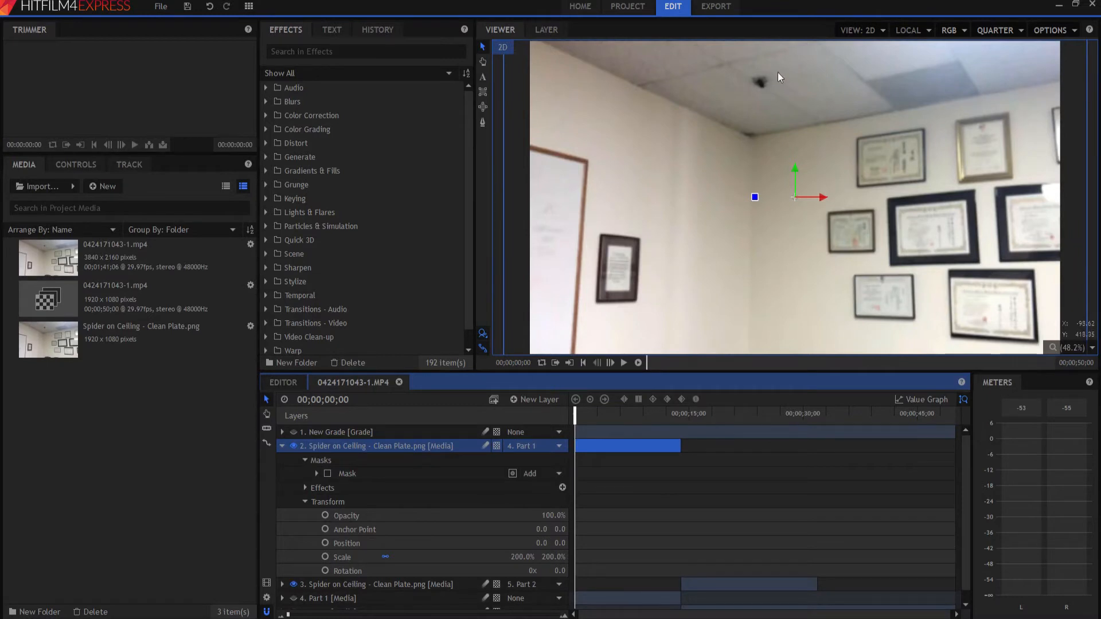
{"action": "left_click", "coordinate": [326, 473]}
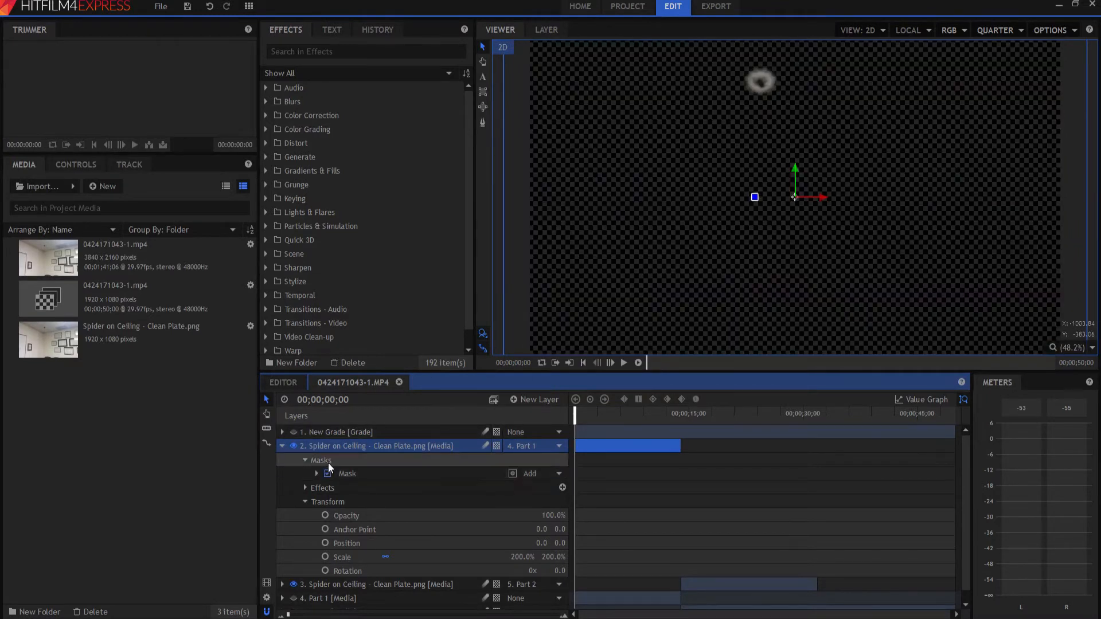
{"action": "left_click", "coordinate": [282, 446]}
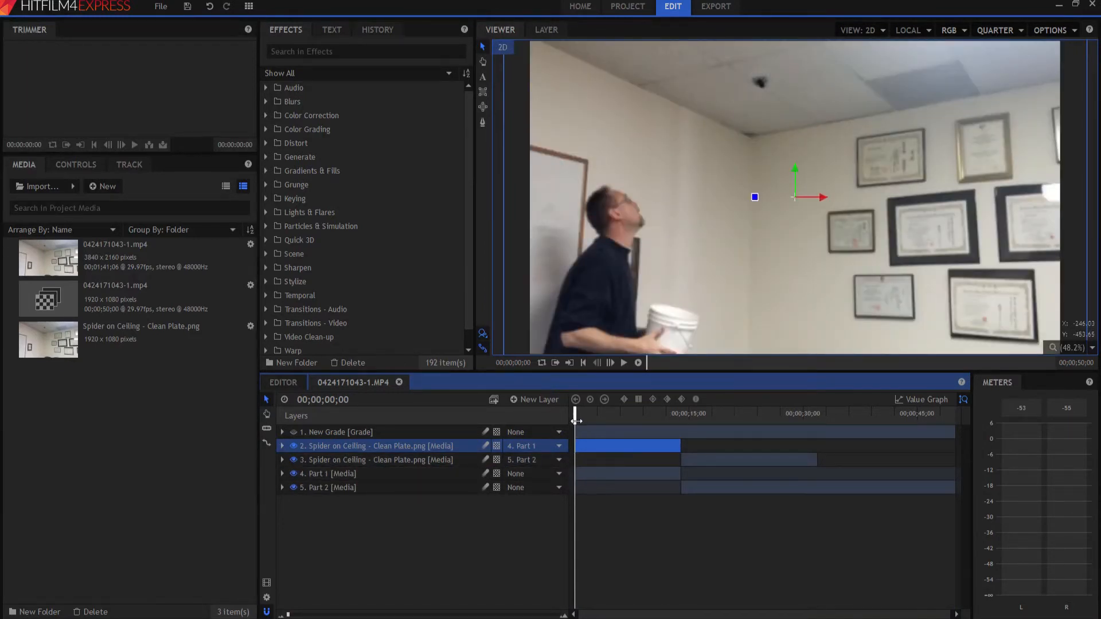
Step: Scrub to 00;00;04;04 where the man looks up, and expand layer 4 Part 1
{"action": "left_click_drag", "start_coordinate": [574, 413], "coordinate": [588, 413]}
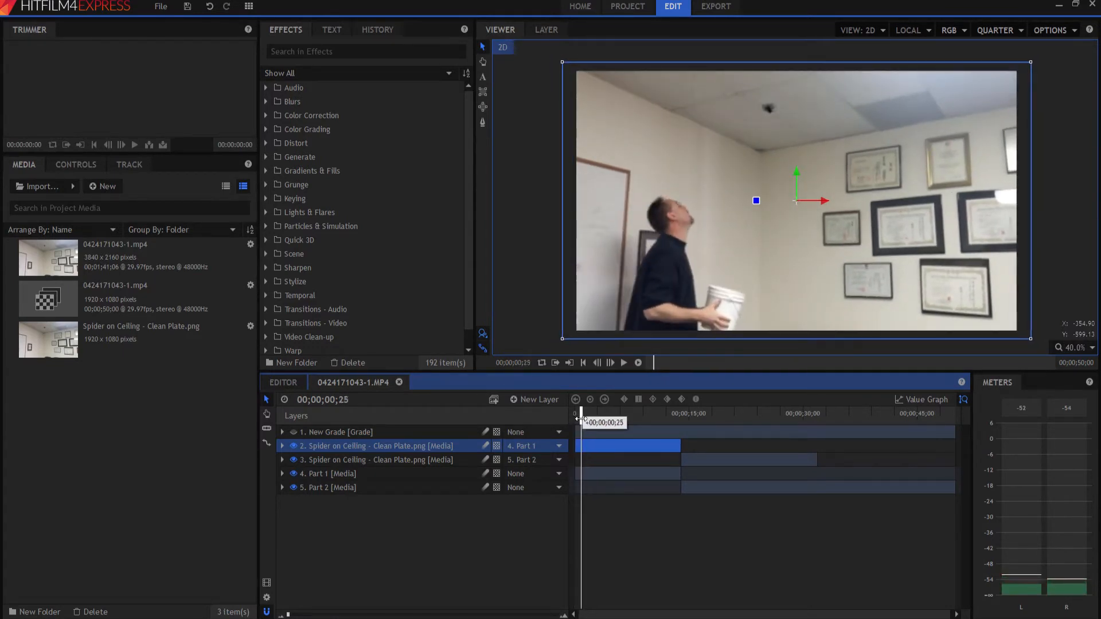
{"action": "left_click_drag", "start_coordinate": [580, 413], "coordinate": [598, 413]}
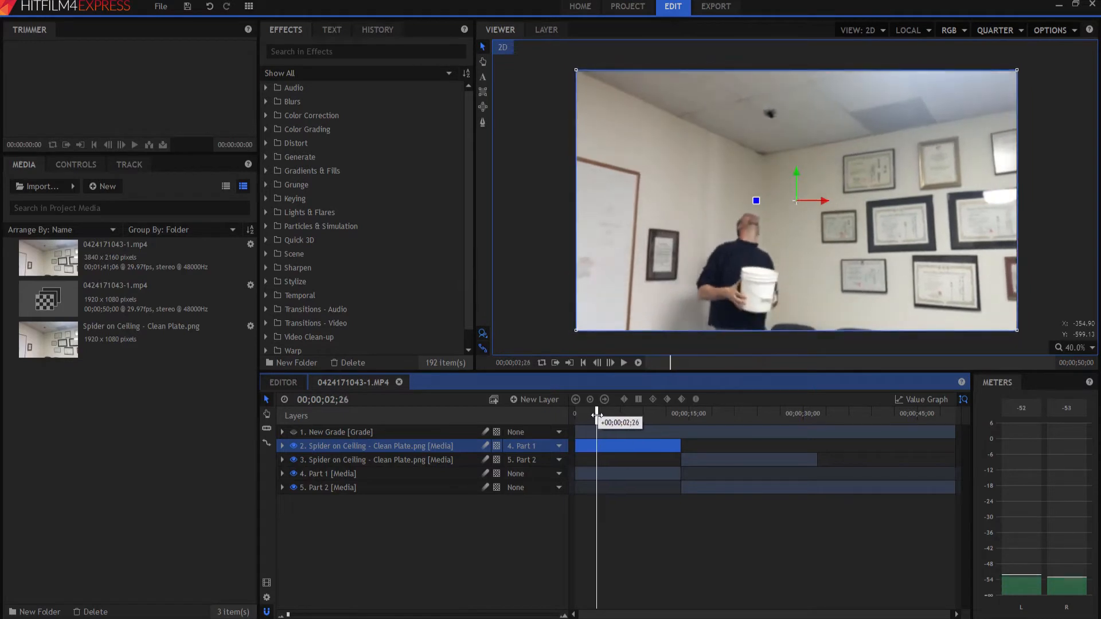
{"action": "left_click_drag", "start_coordinate": [597, 413], "coordinate": [608, 413]}
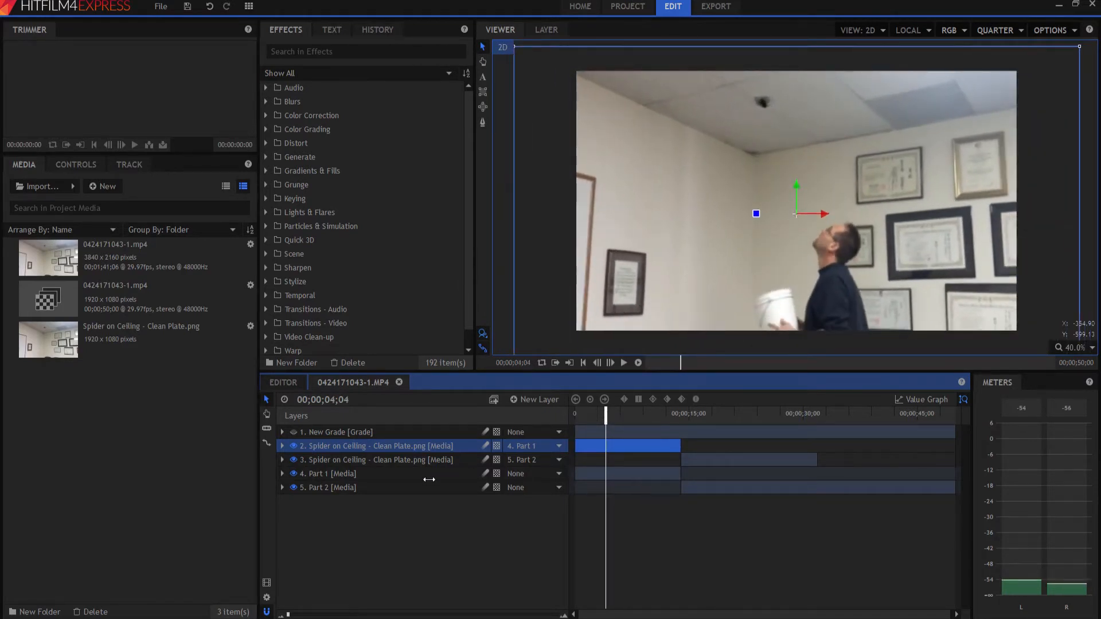
{"action": "left_click", "coordinate": [282, 473]}
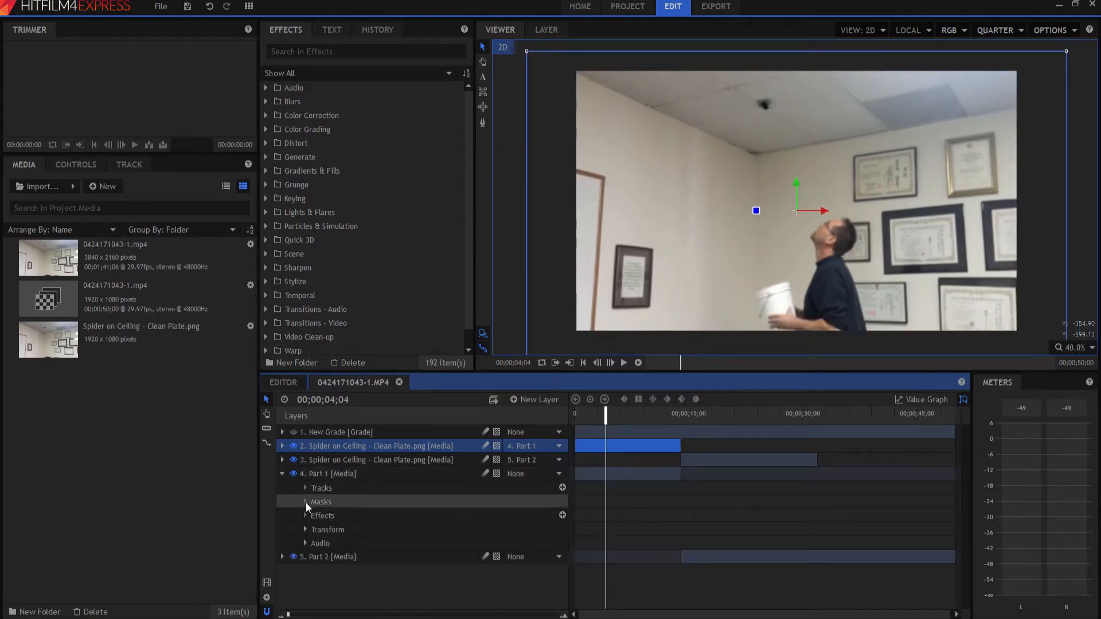
Step: Review Part 1's Transform Position and Scale keyframes, then collapse the layer
{"action": "left_click", "coordinate": [305, 529]}
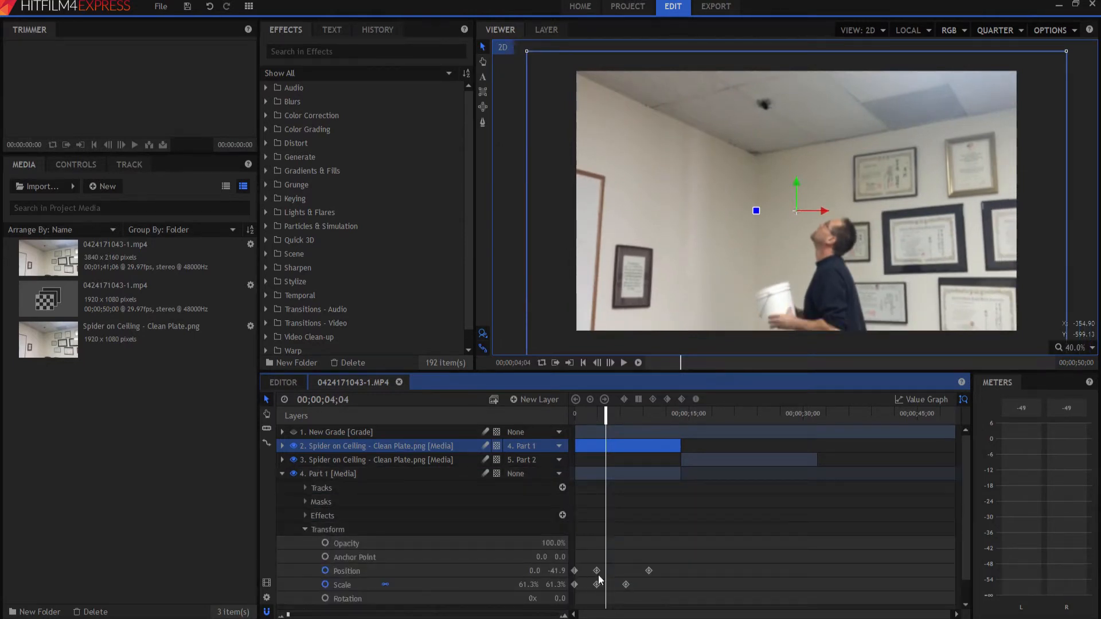
{"action": "left_click", "coordinate": [343, 585]}
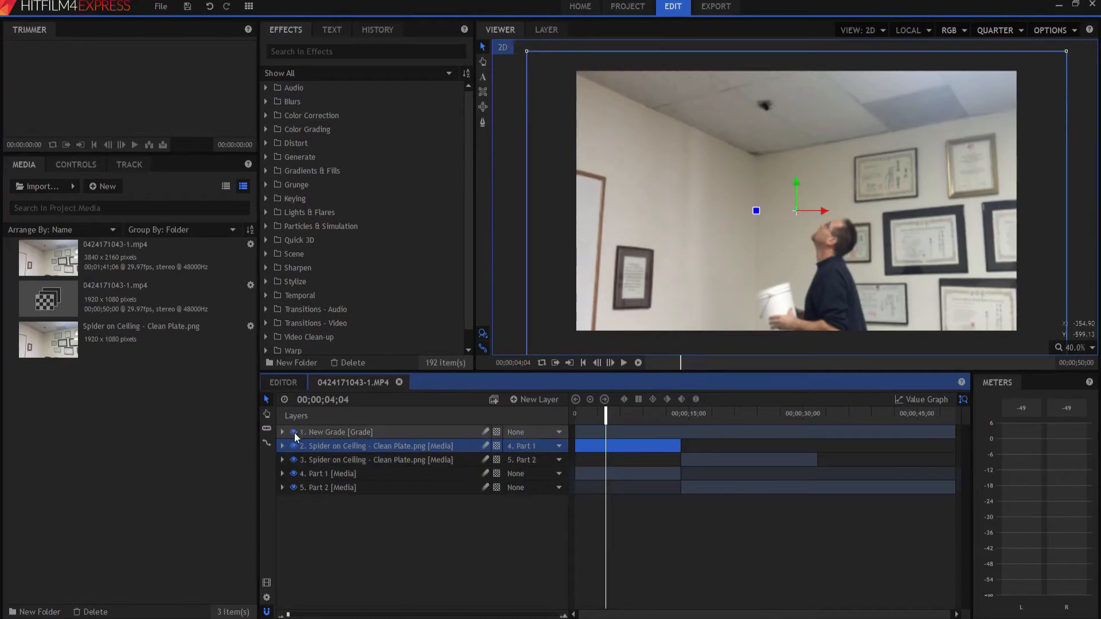
{"action": "left_click", "coordinate": [282, 432]}
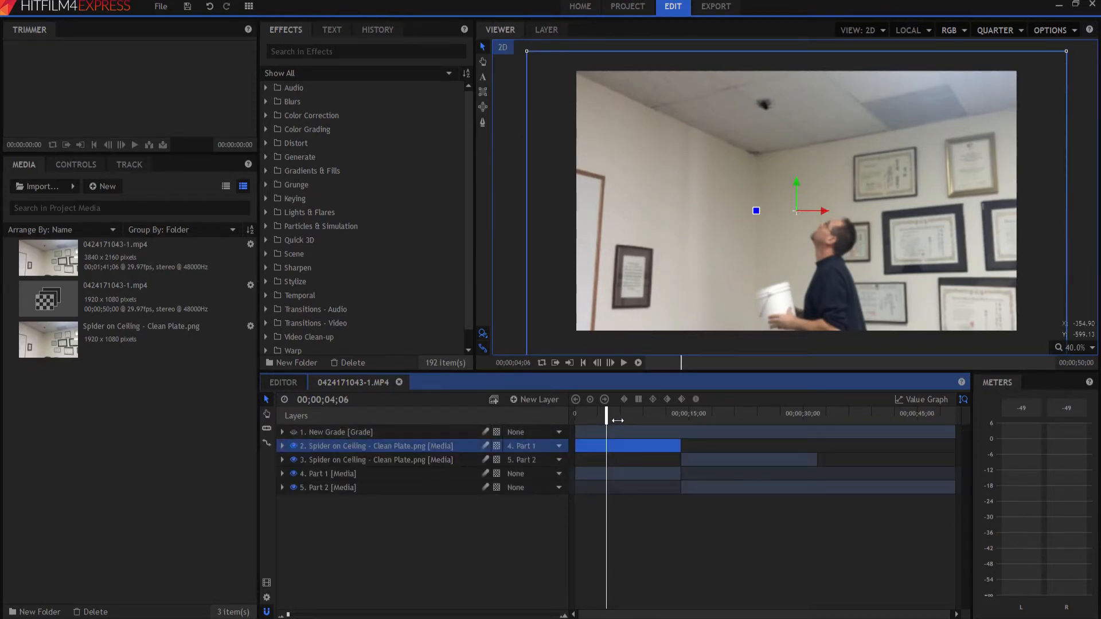
Step: Scrub to 00;00;16;03 past the spider zoom and reveal layer 3's masks
{"action": "left_click_drag", "start_coordinate": [606, 413], "coordinate": [618, 413]}
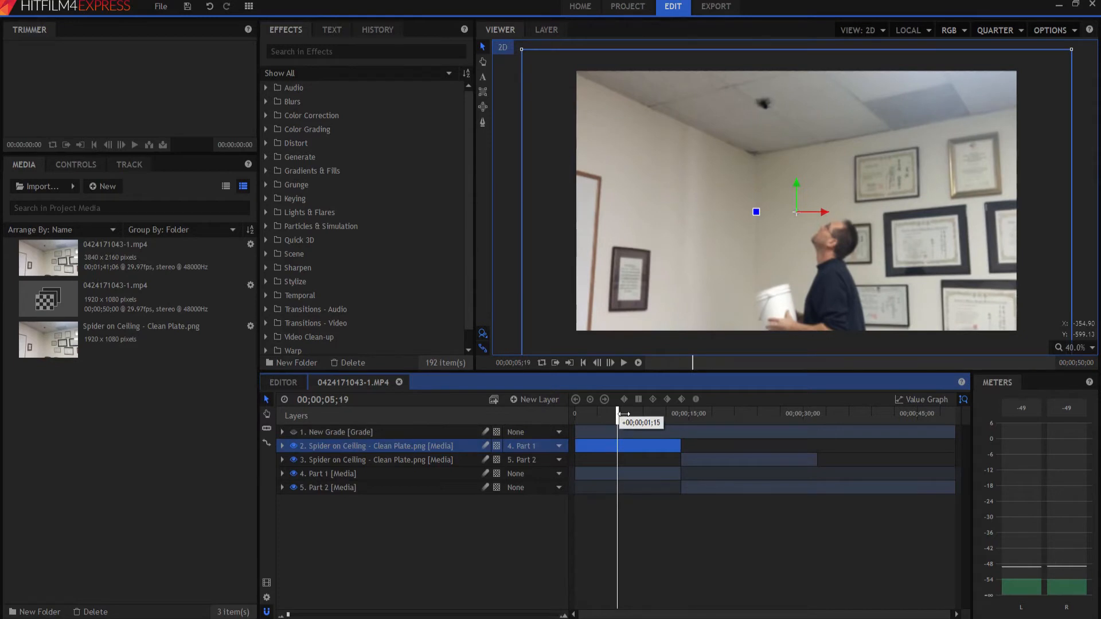
{"action": "left_click_drag", "start_coordinate": [618, 411], "coordinate": [637, 411]}
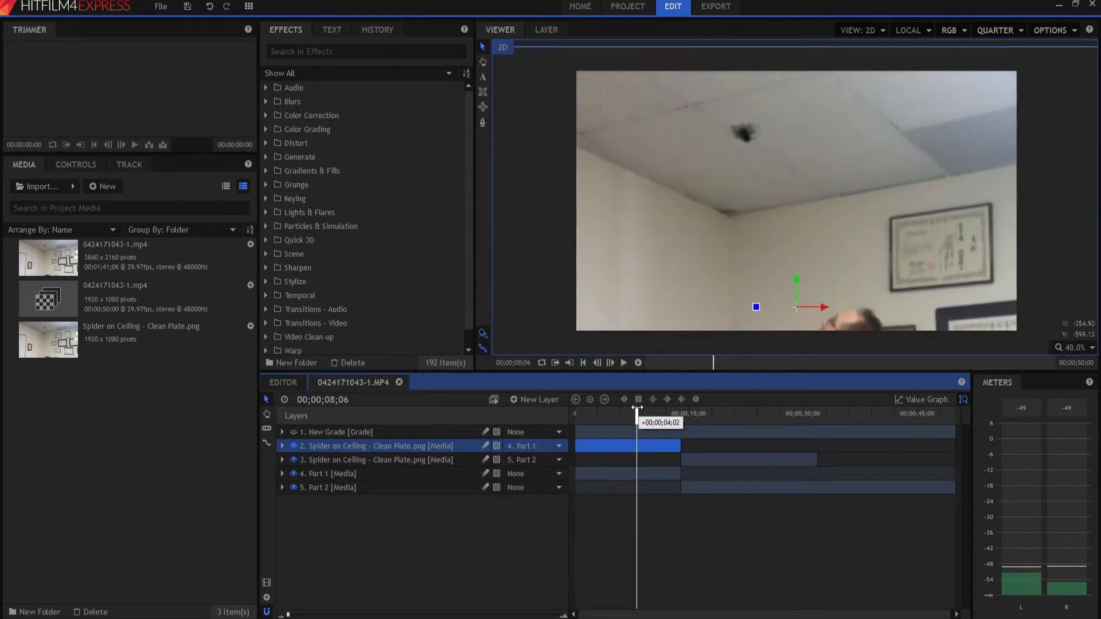
{"action": "left_click_drag", "start_coordinate": [636, 400], "coordinate": [648, 400]}
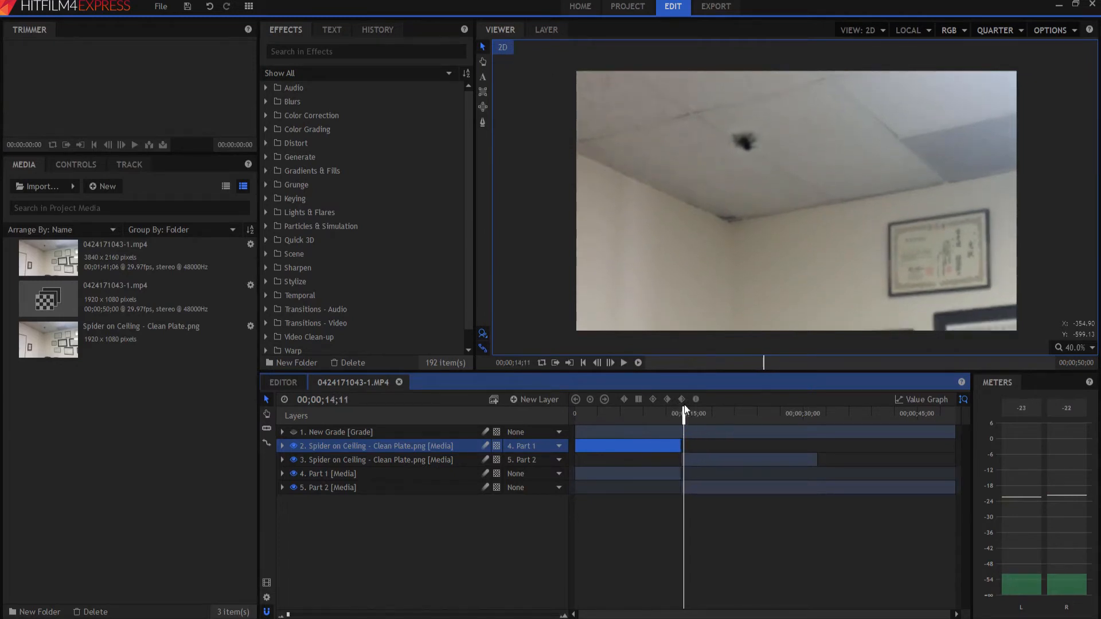
{"action": "left_click", "coordinate": [294, 464]}
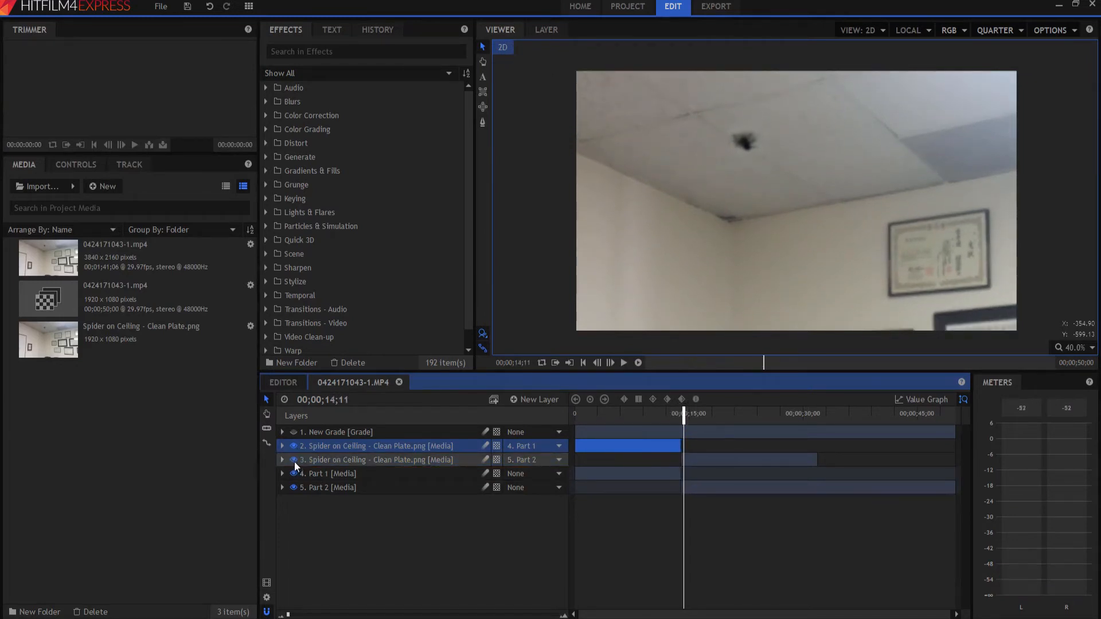
{"action": "left_click", "coordinate": [283, 460]}
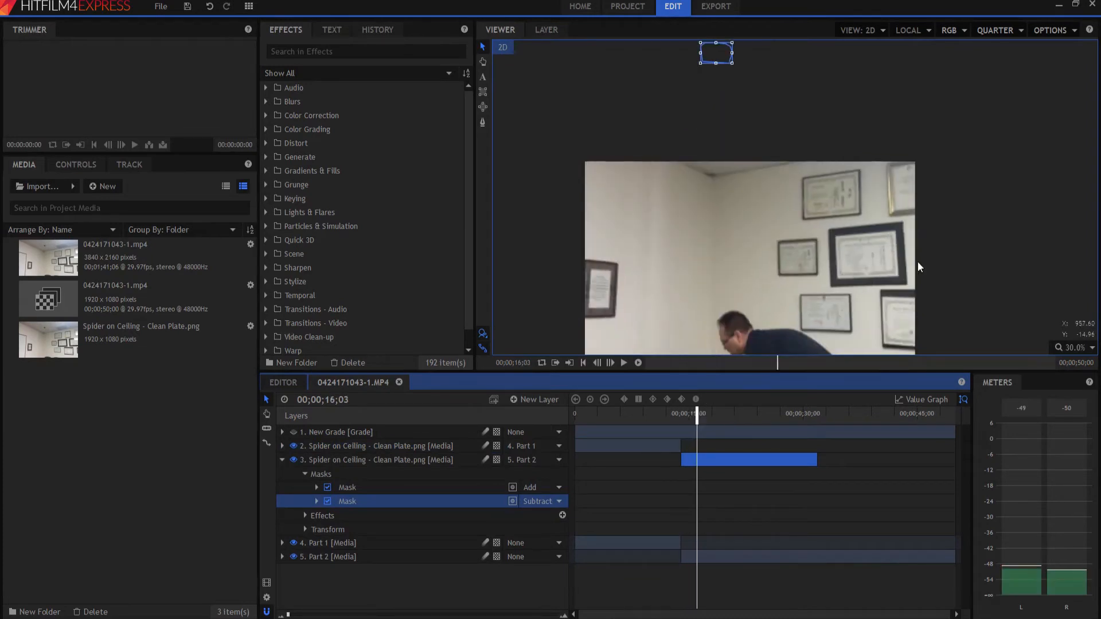
Step: Select the Part 2 layer and move the playhead to about 21 seconds
{"action": "left_click", "coordinate": [328, 557]}
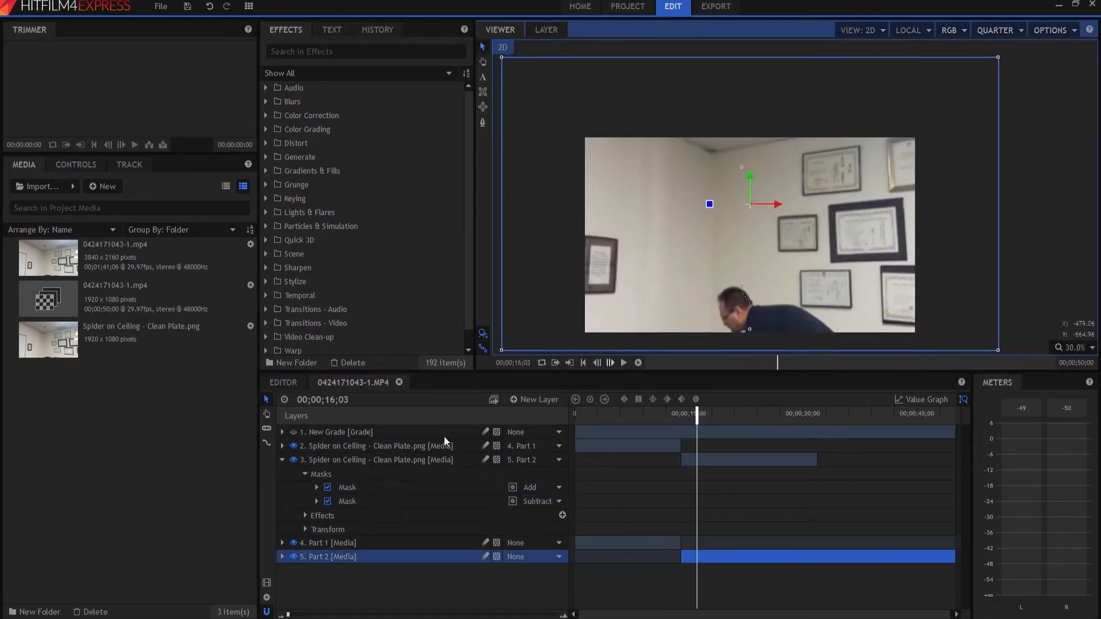
{"action": "left_click", "coordinate": [347, 501]}
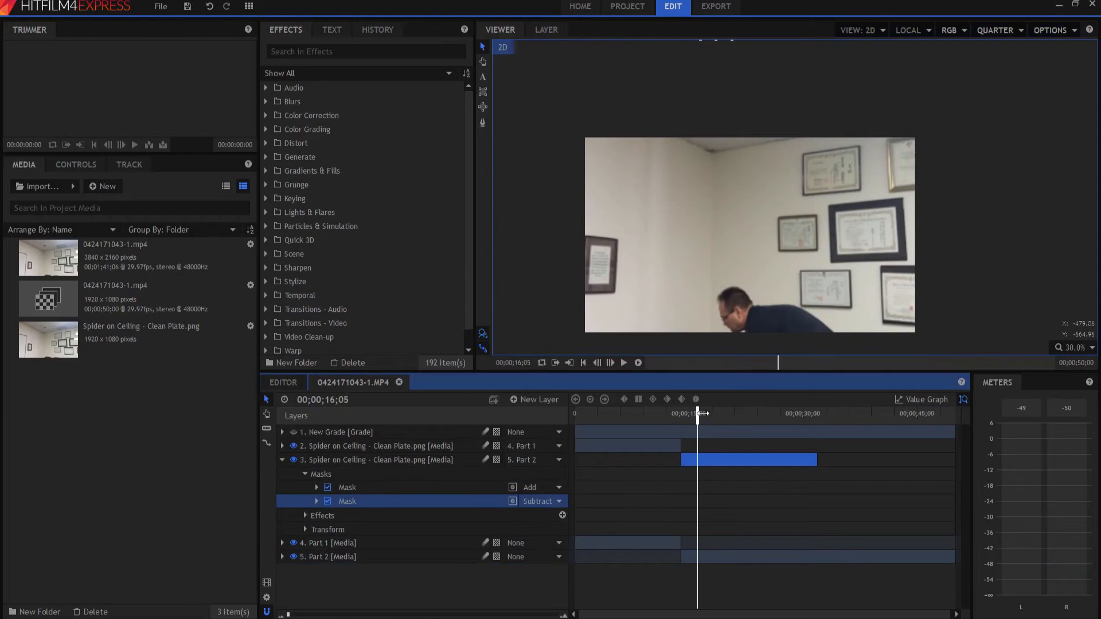
{"action": "left_click_drag", "start_coordinate": [698, 411], "coordinate": [720, 411]}
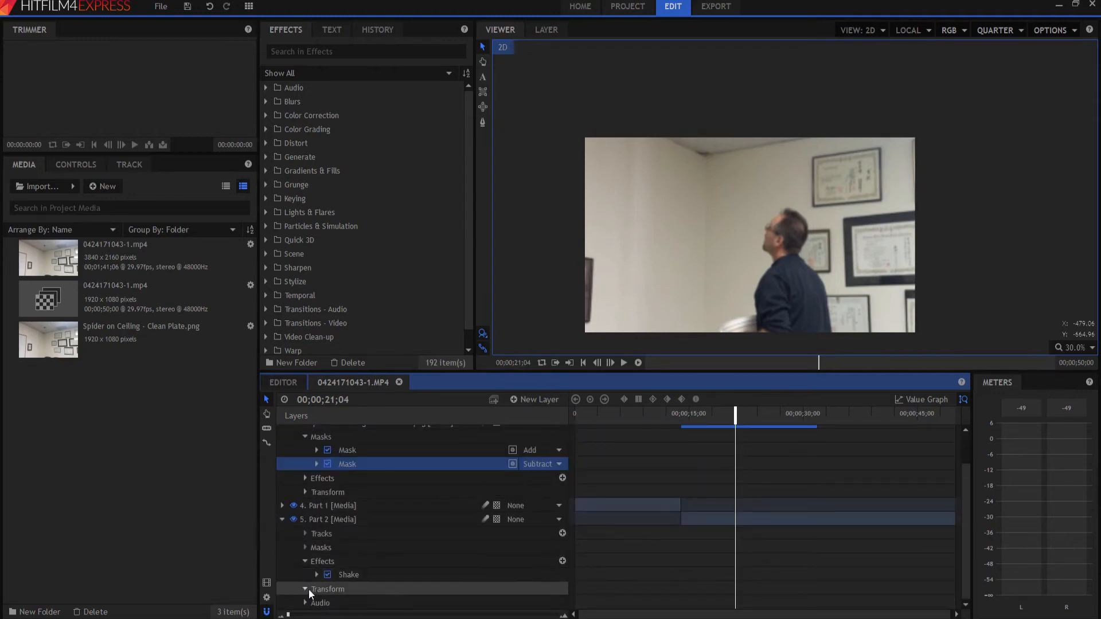
Step: Expand Part 2's Transform to show its Position and Scale keyframes
{"action": "left_click", "coordinate": [305, 589]}
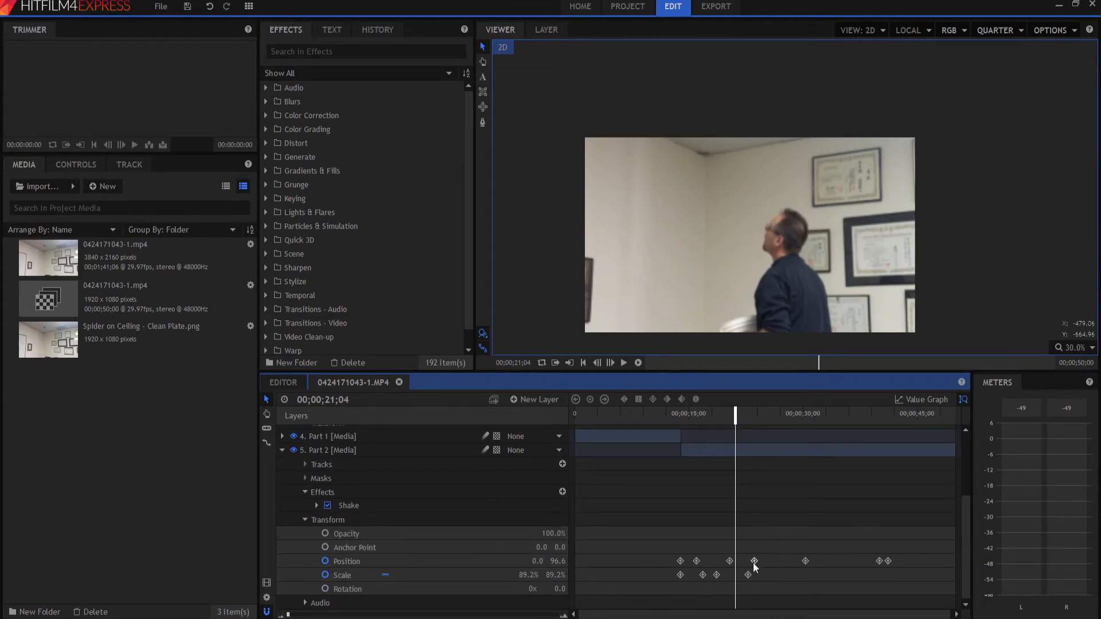
{"action": "mouse_move", "coordinate": [573, 498]}
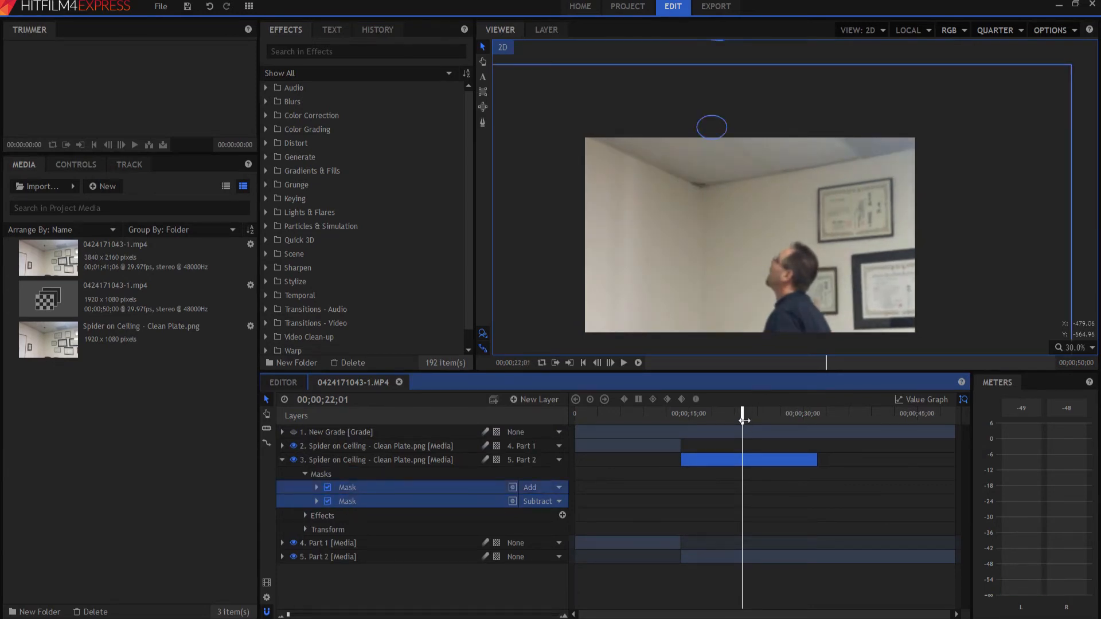
Step: Scrub from 22 to about 32 seconds as the bucket rises to the ceiling
{"action": "left_click_drag", "start_coordinate": [743, 413], "coordinate": [755, 413]}
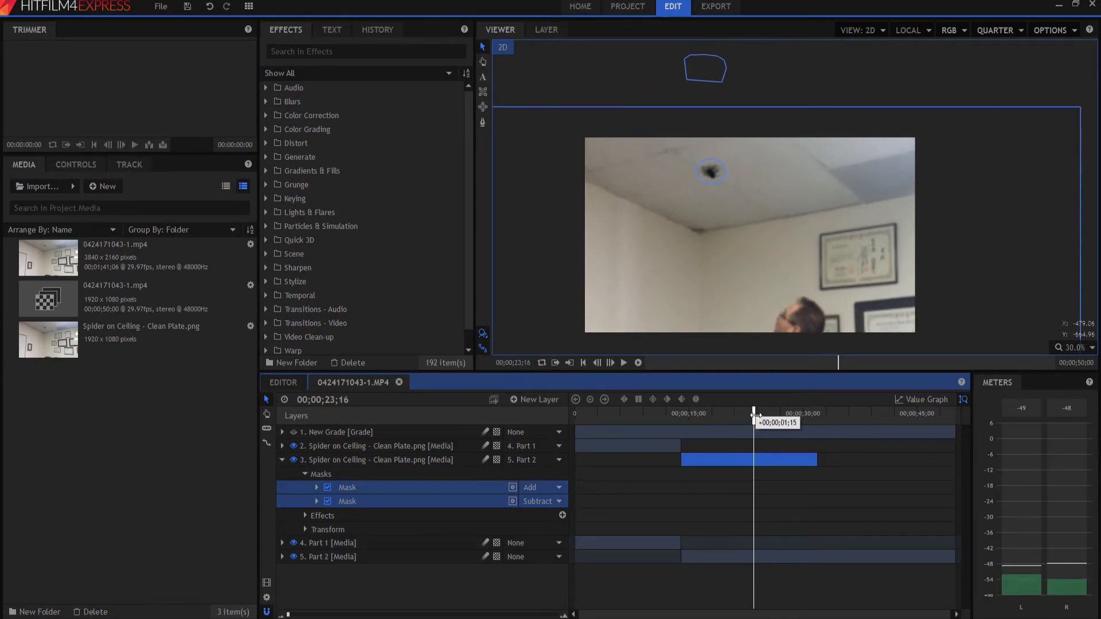
{"action": "left_click_drag", "start_coordinate": [755, 413], "coordinate": [771, 413]}
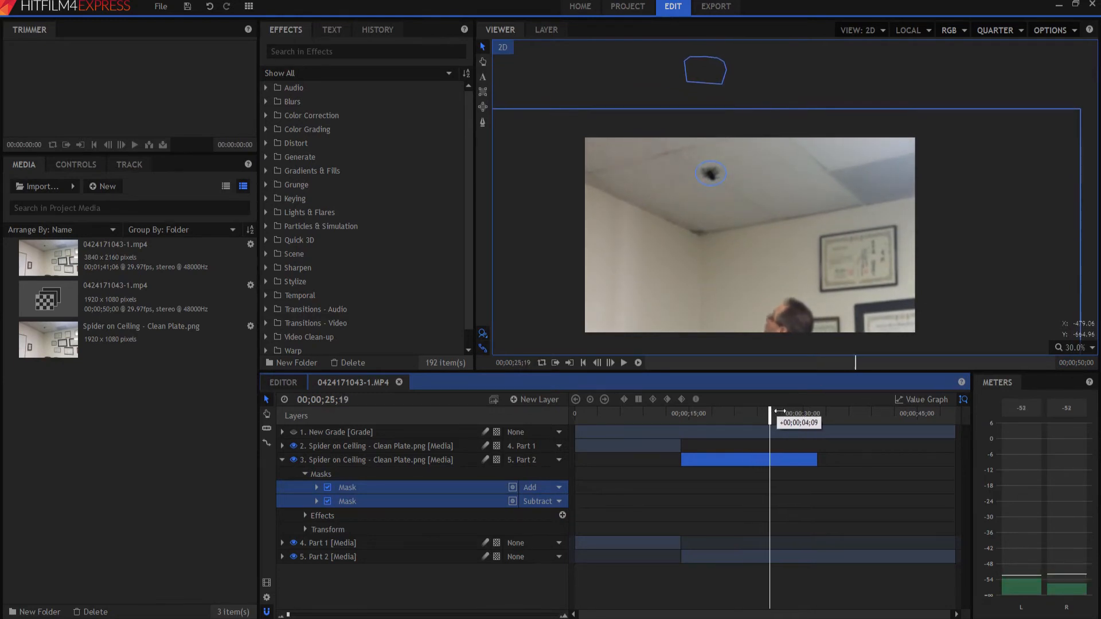
{"action": "left_click_drag", "start_coordinate": [770, 412], "coordinate": [794, 413]}
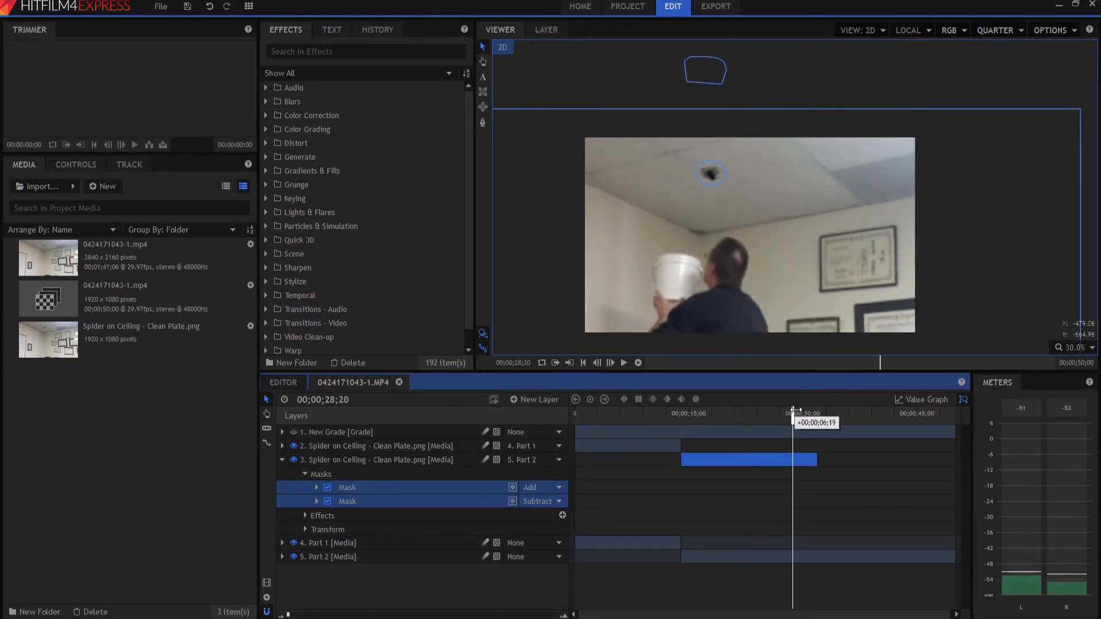
{"action": "left_click_drag", "start_coordinate": [794, 413], "coordinate": [806, 412]}
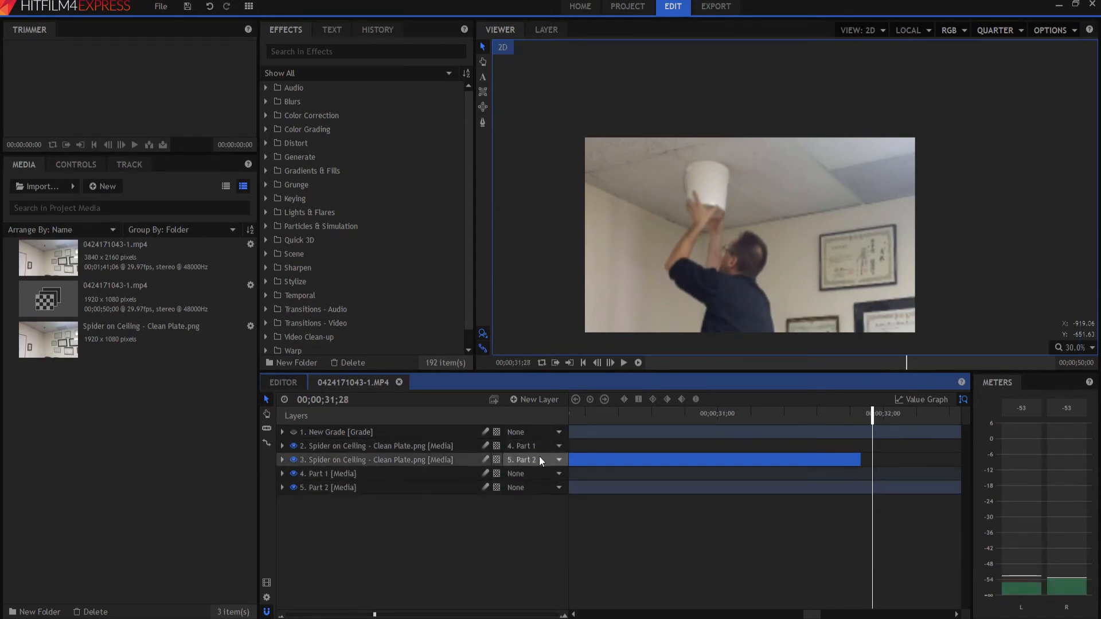
Step: Scrub past 35 seconds to about 48 seconds where the bucket lowers, then select Part 2
{"action": "left_click", "coordinate": [623, 363]}
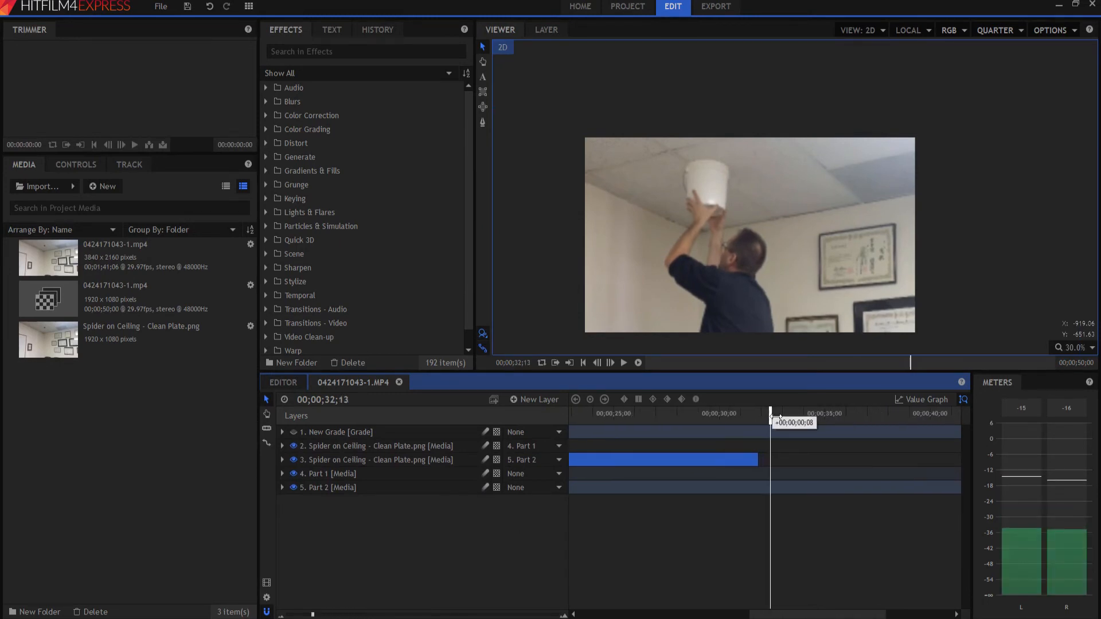
{"action": "left_click_drag", "start_coordinate": [770, 413], "coordinate": [838, 413]}
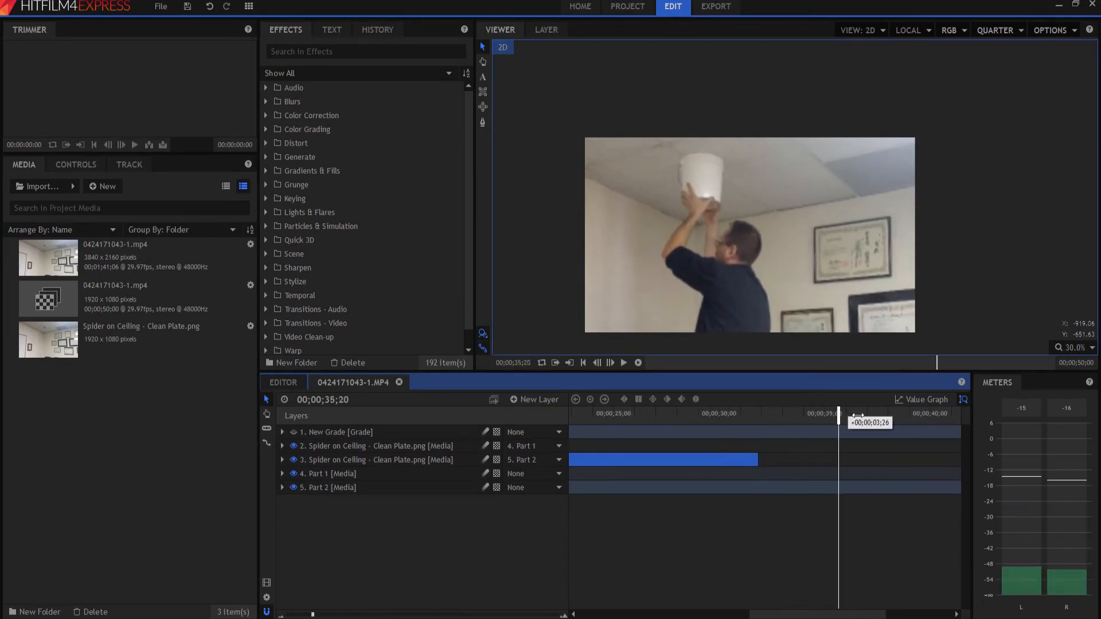
{"action": "left_click_drag", "start_coordinate": [838, 413], "coordinate": [911, 413]}
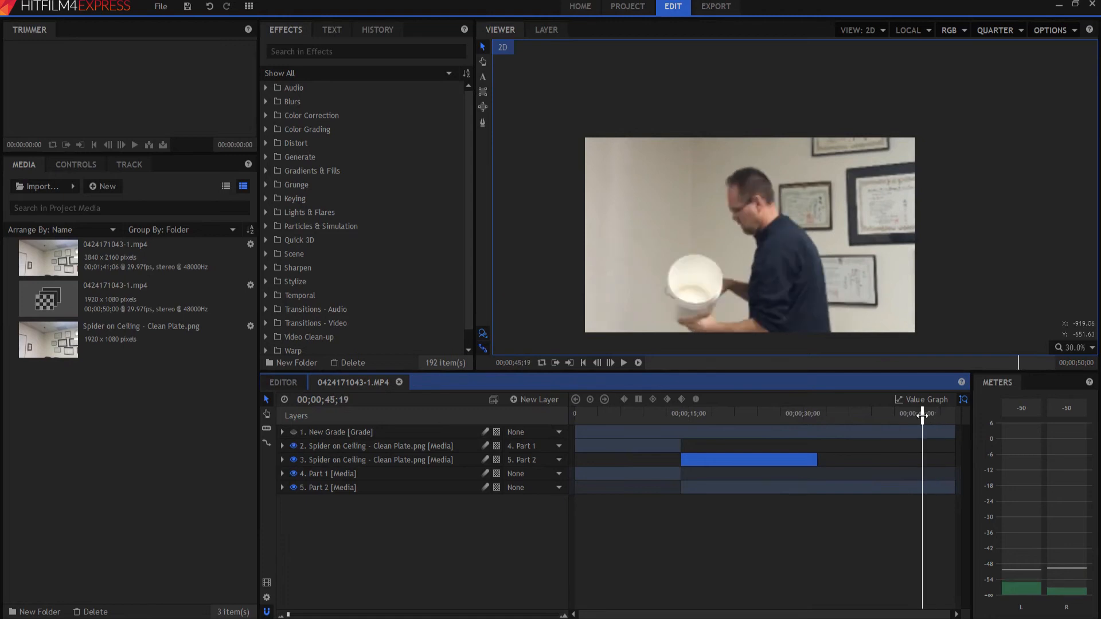
{"action": "left_click", "coordinate": [623, 362]}
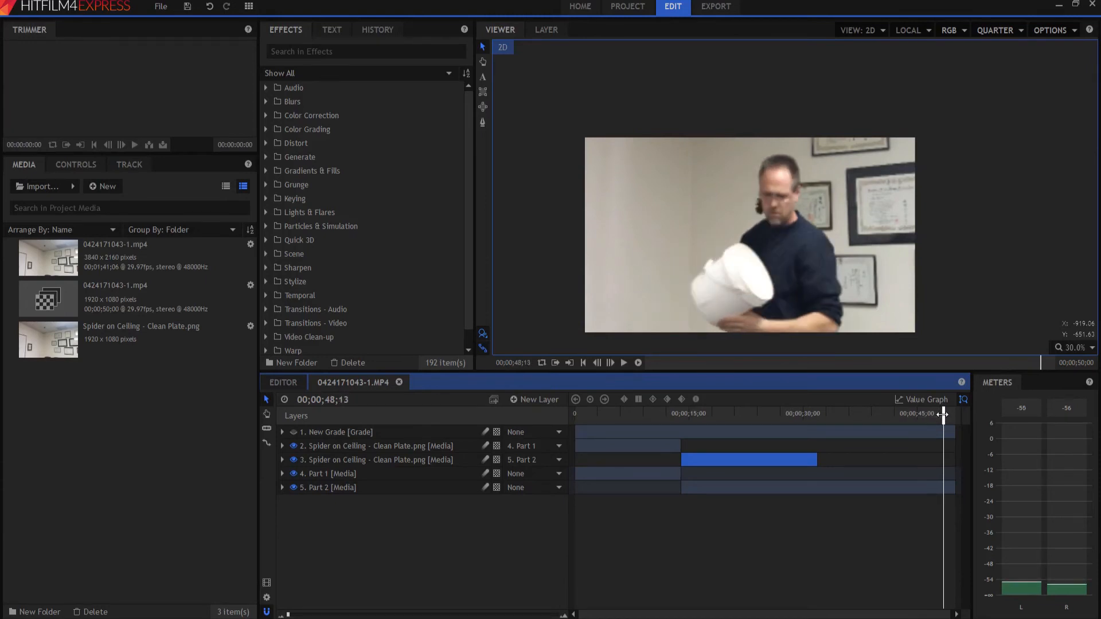
{"action": "left_click", "coordinate": [328, 488]}
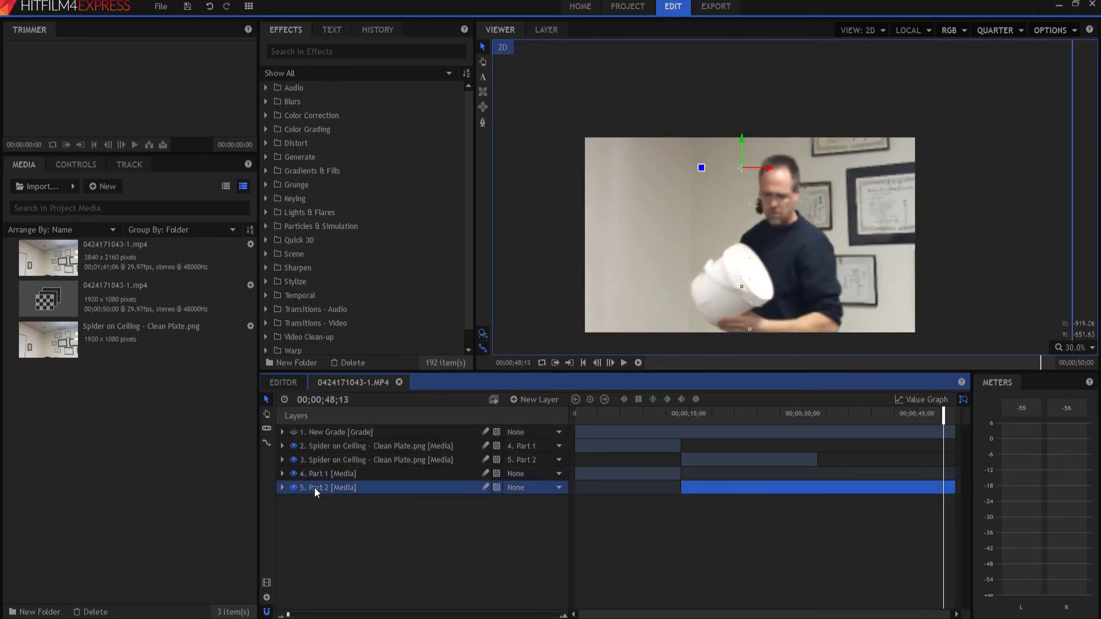
Step: Expand Part 2 and scrub from 19 to 29 seconds to watch its push-in animation
{"action": "left_click", "coordinate": [282, 488]}
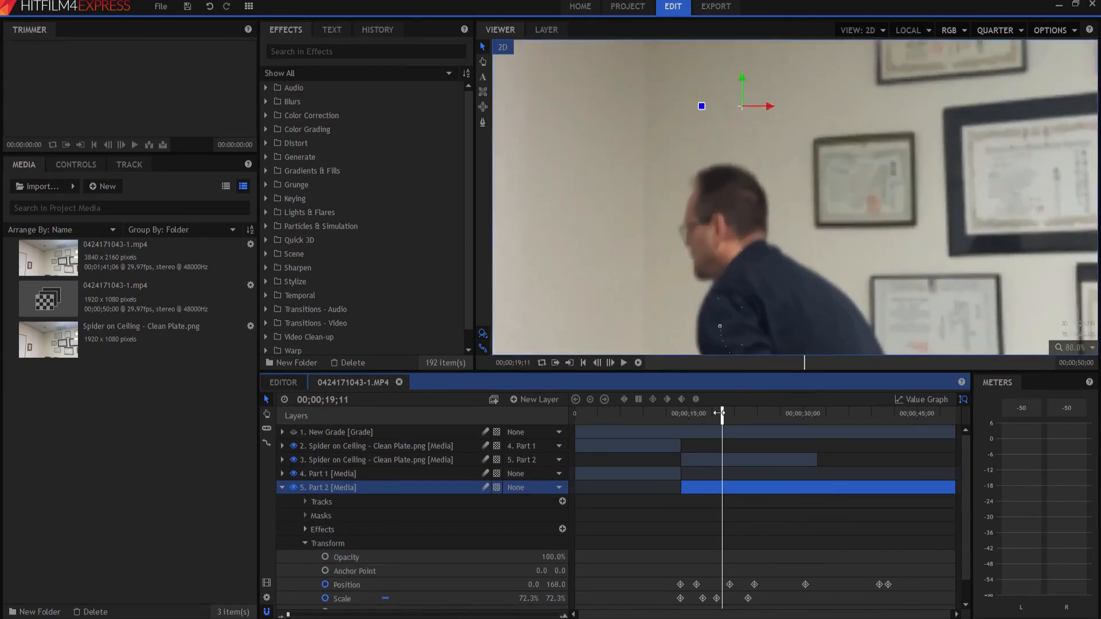
{"action": "left_click_drag", "start_coordinate": [720, 413], "coordinate": [743, 413]}
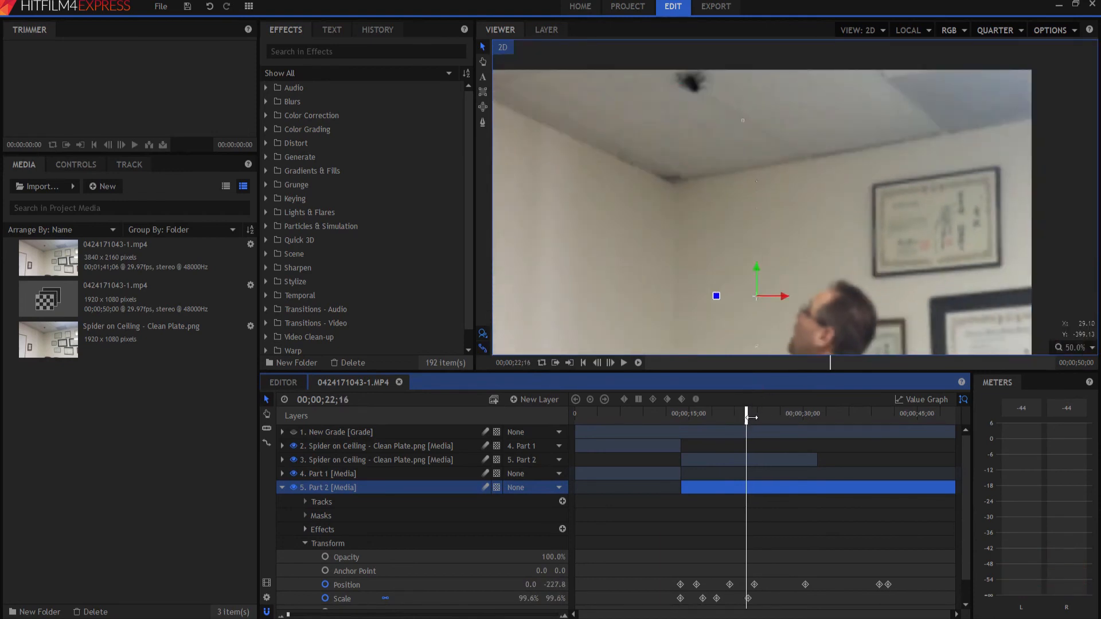
{"action": "left_click_drag", "start_coordinate": [748, 413], "coordinate": [770, 413]}
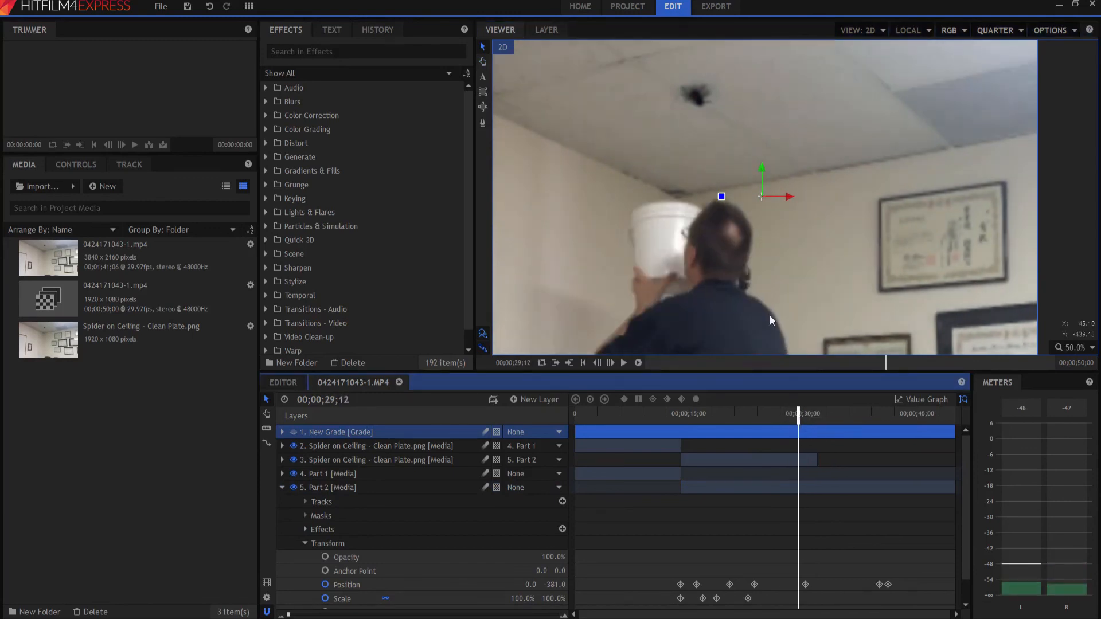
{"action": "mouse_move", "coordinate": [735, 279]}
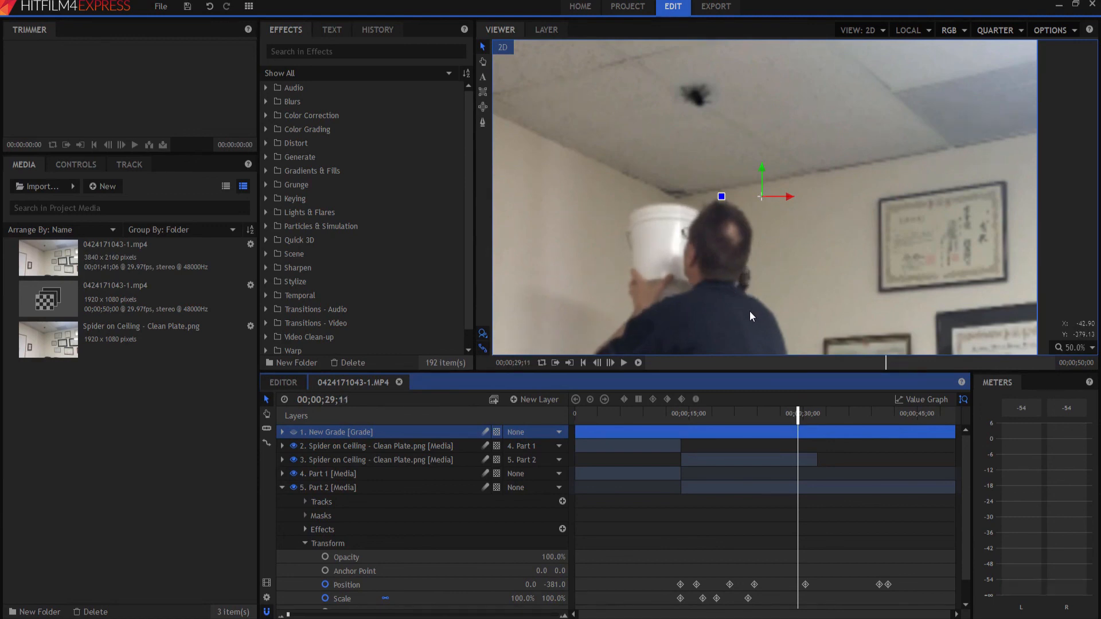
{"action": "left_click", "coordinate": [623, 363]}
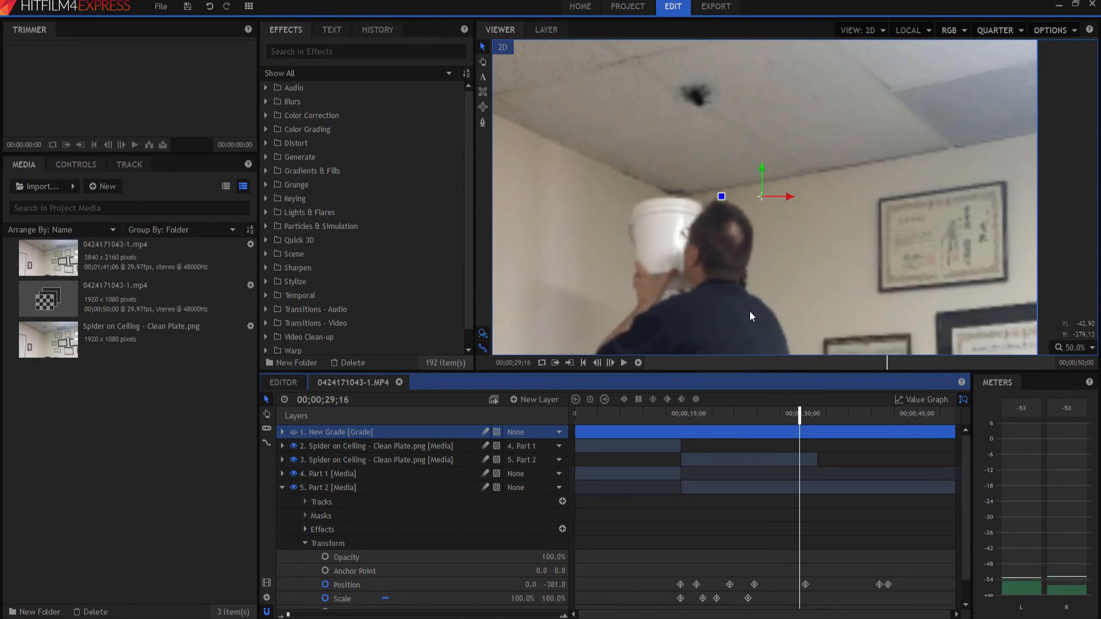